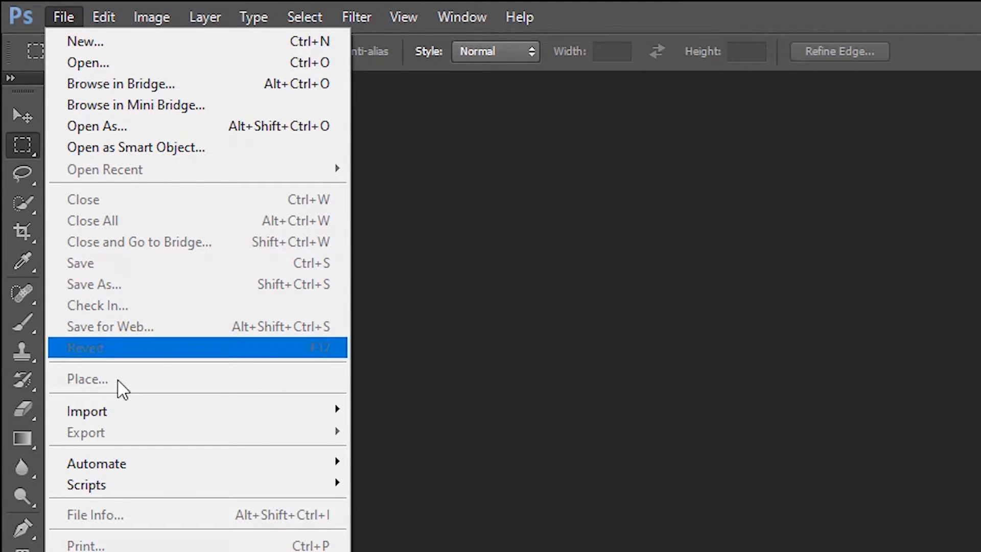
mouse_move(86, 411)
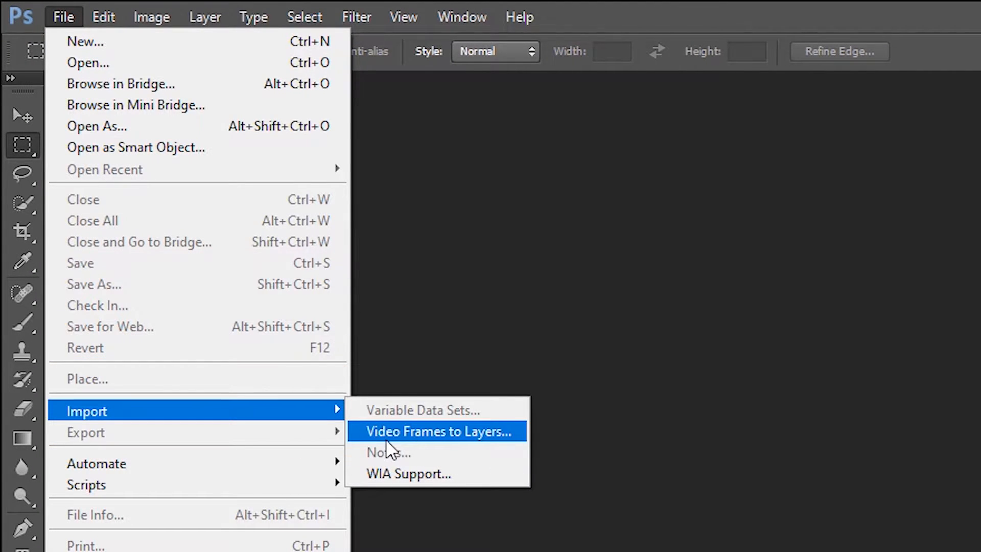
mouse_move(374, 504)
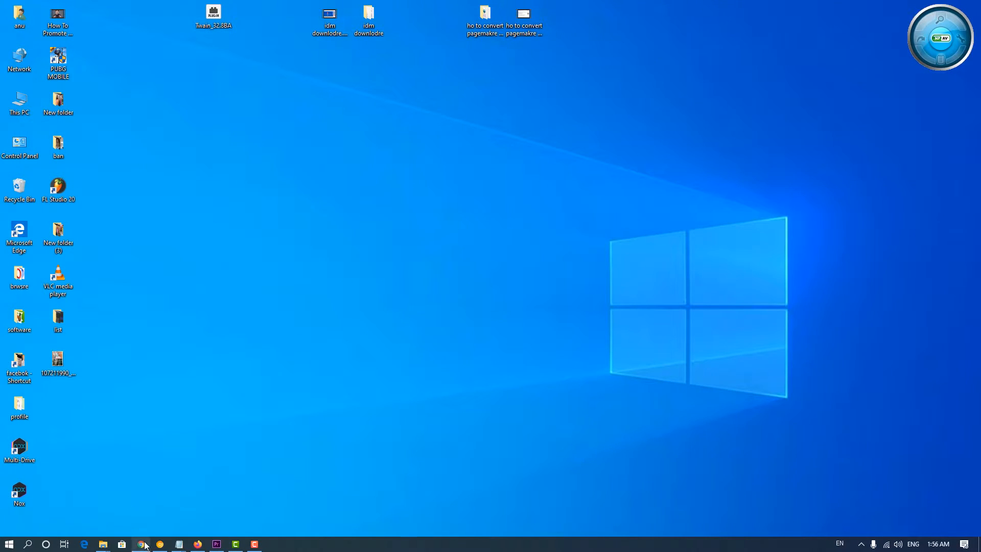
Launch the Chrome web browser from the taskbar onto a new tab.
click(141, 542)
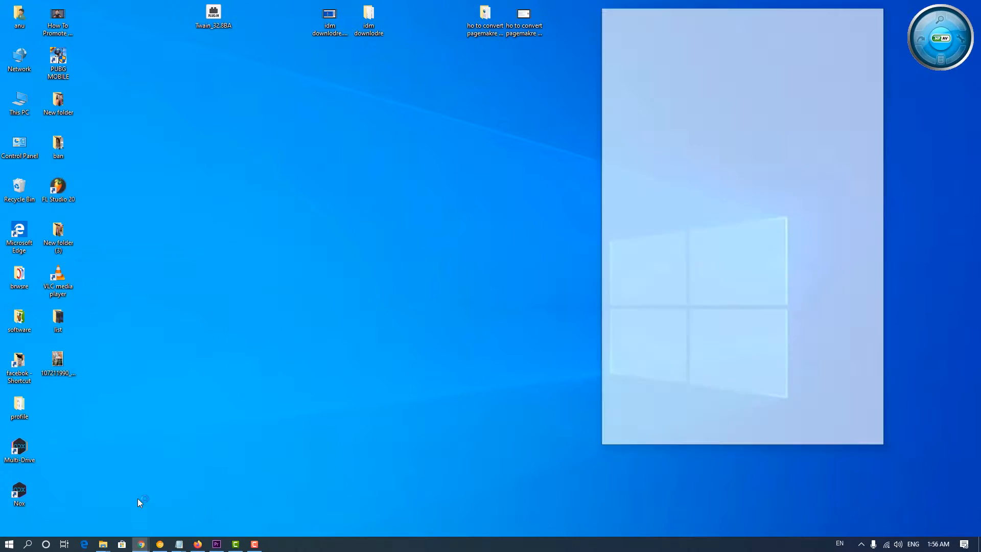
click(140, 542)
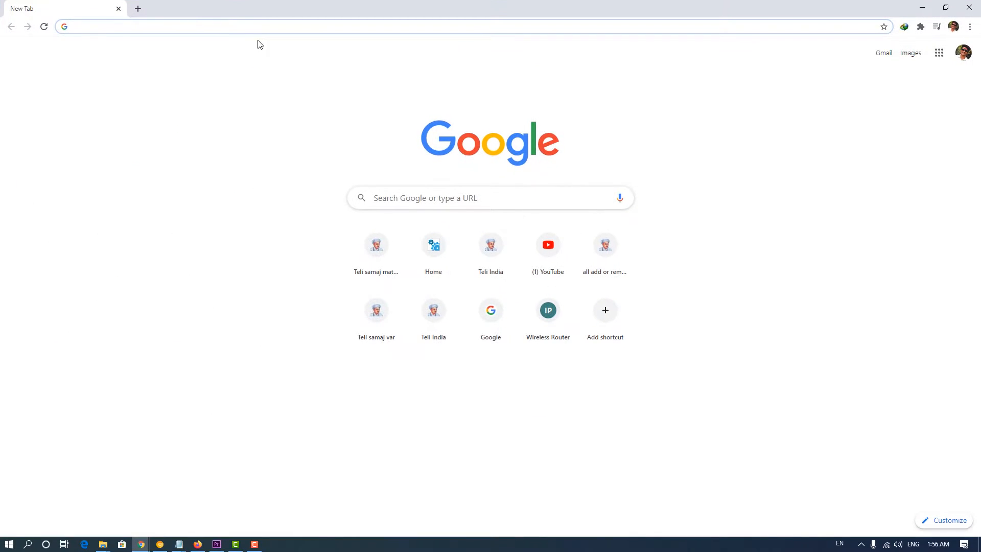
Go to the Adobe TWAIN scanner plug-in help page and download the Windows optional plug-ins zip, overwriting the existing file.
text(https://helpx.adobe.com/in/photoshop/kb/twain-scanner-plugin.html)
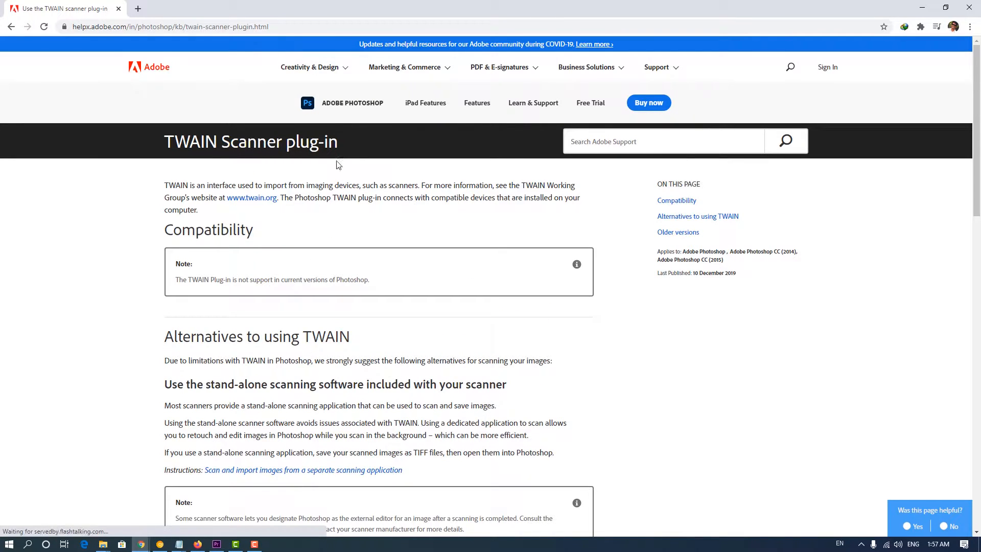
scroll(down, 3)
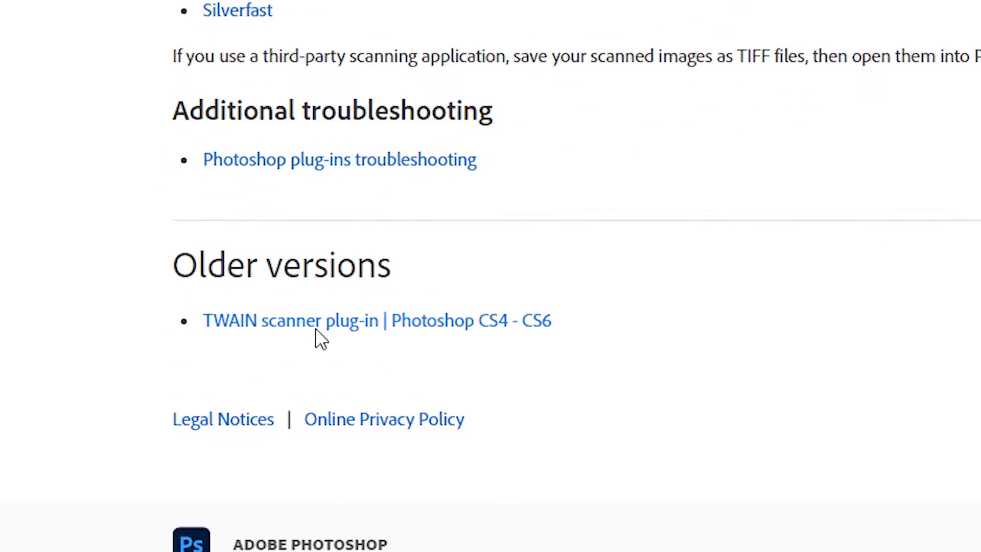
mouse_move(488, 328)
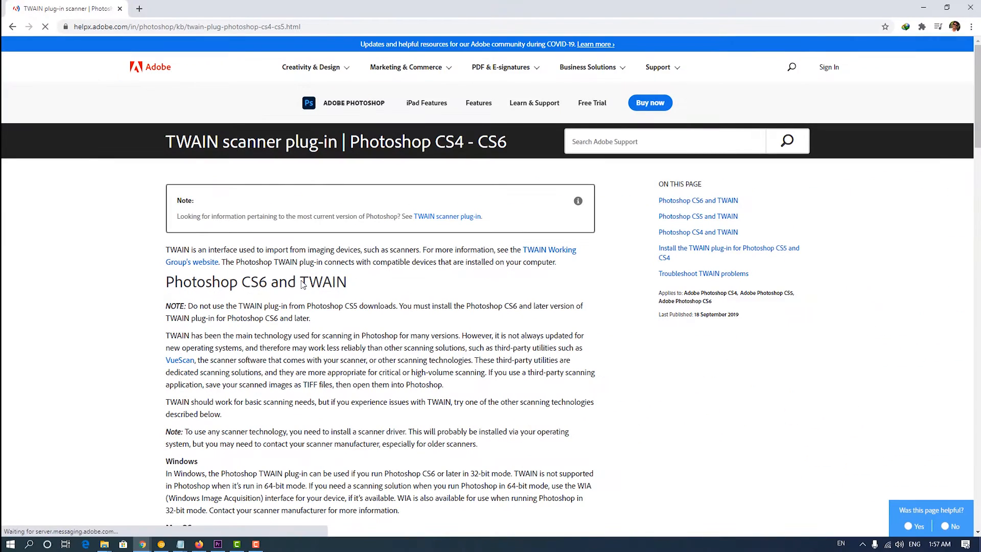
scroll(down, 3)
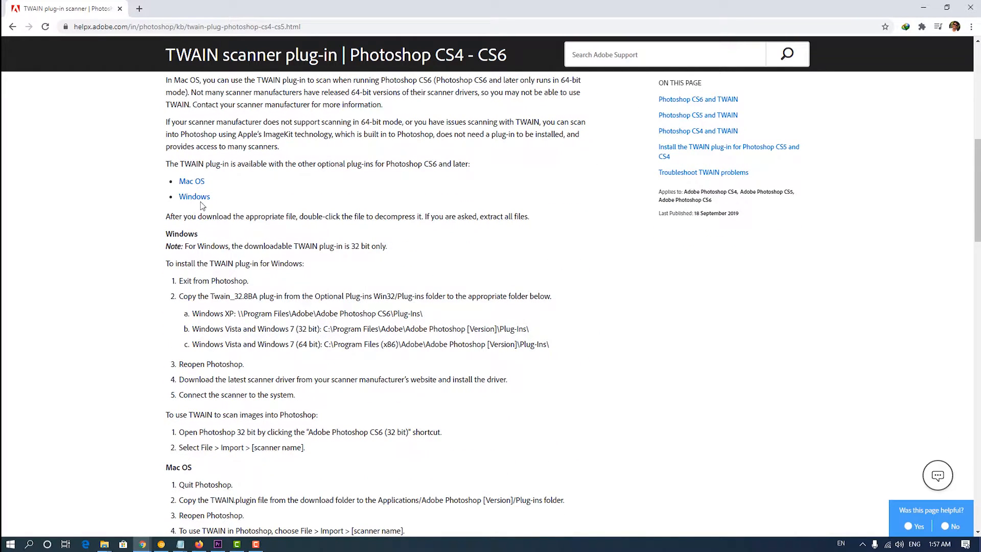
click(194, 196)
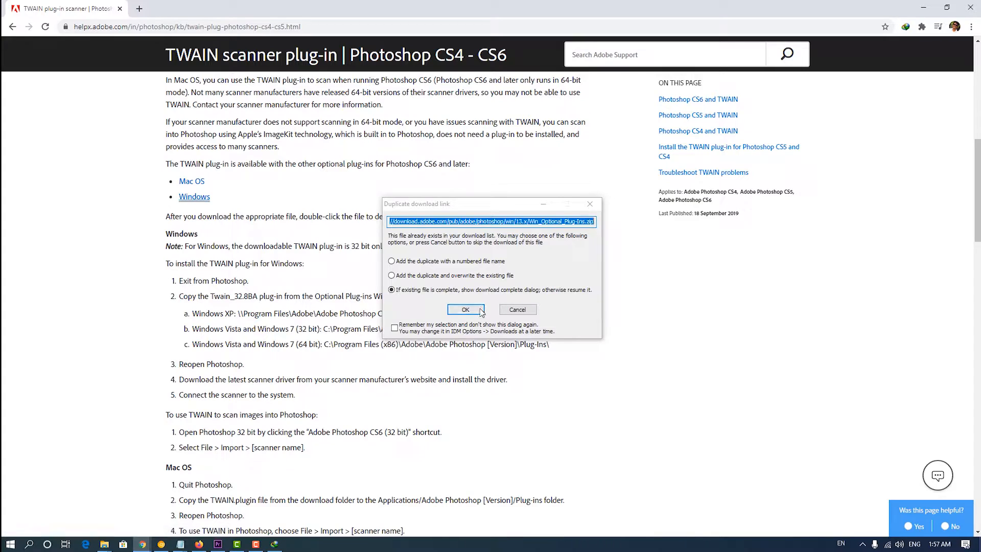
click(465, 309)
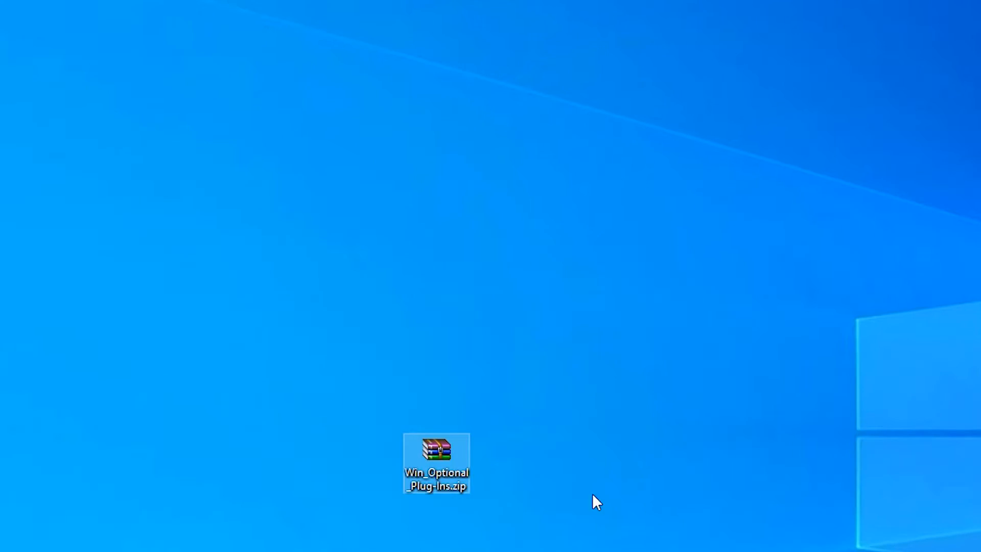
Extract Win_Optional_Plug-Ins.zip onto the desktop and enter the resulting folder with Win32 and Win64 subfolders.
right_click(436, 454)
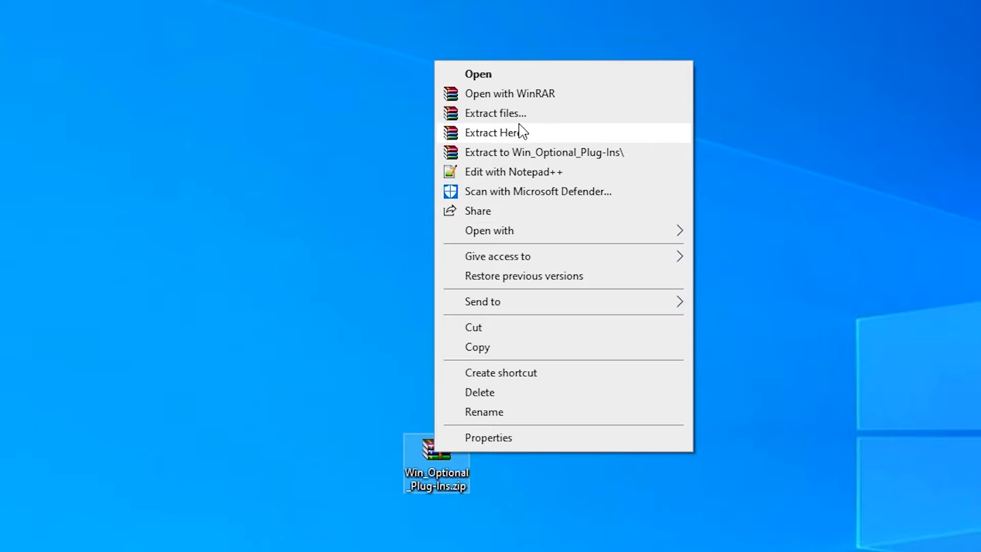
click(493, 132)
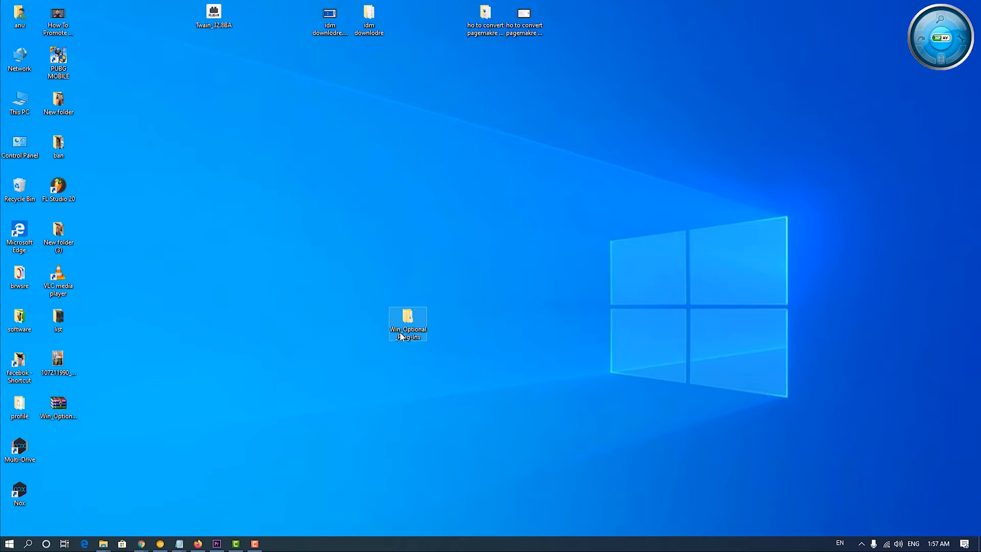
double_click(408, 324)
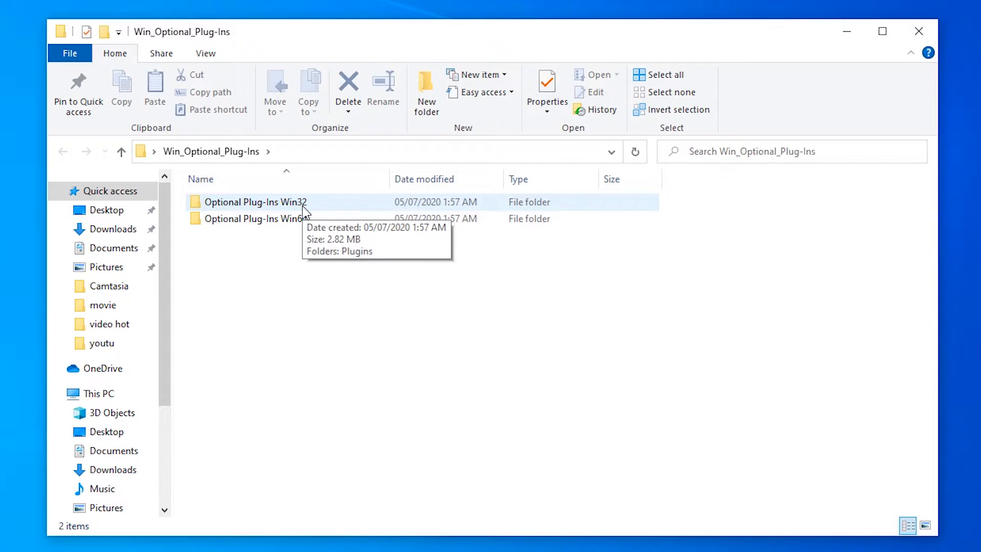
Copy Twain_32.8BA from the Win32 optional Plugins folder.
click(255, 218)
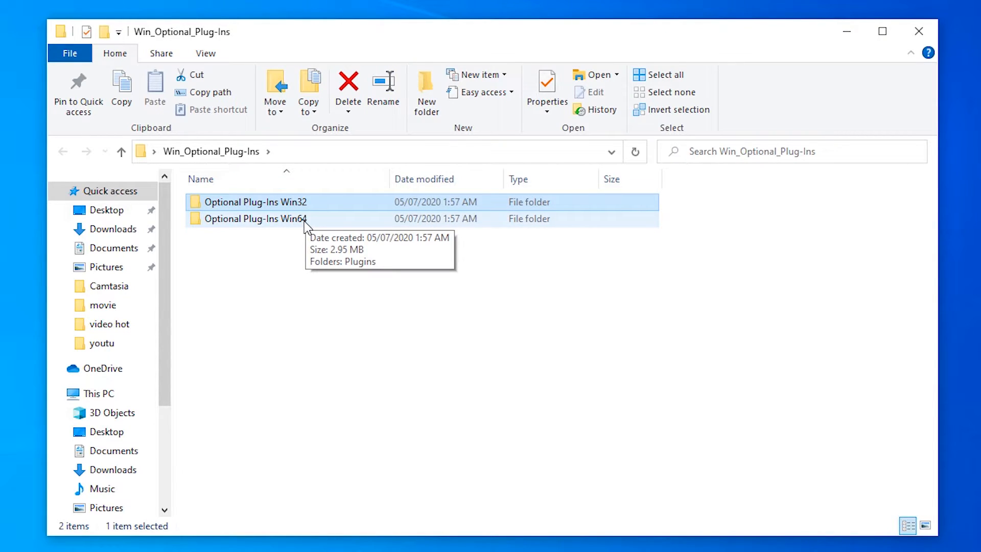
mouse_move(306, 213)
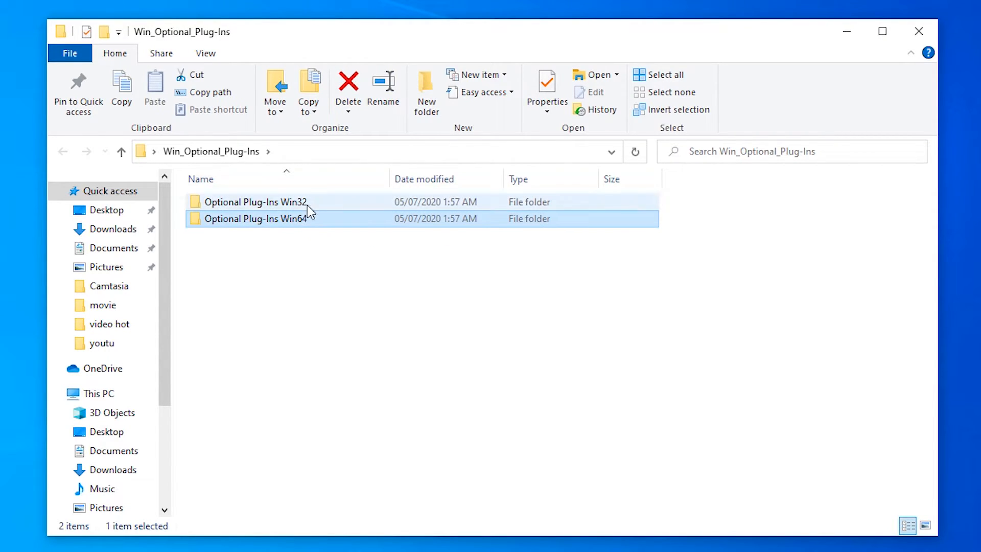
double_click(256, 201)
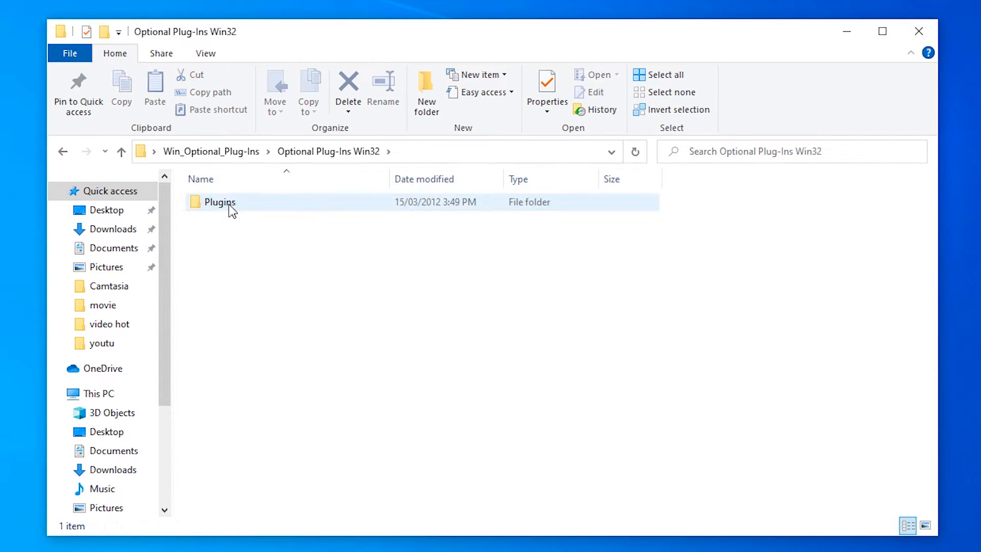
double_click(219, 202)
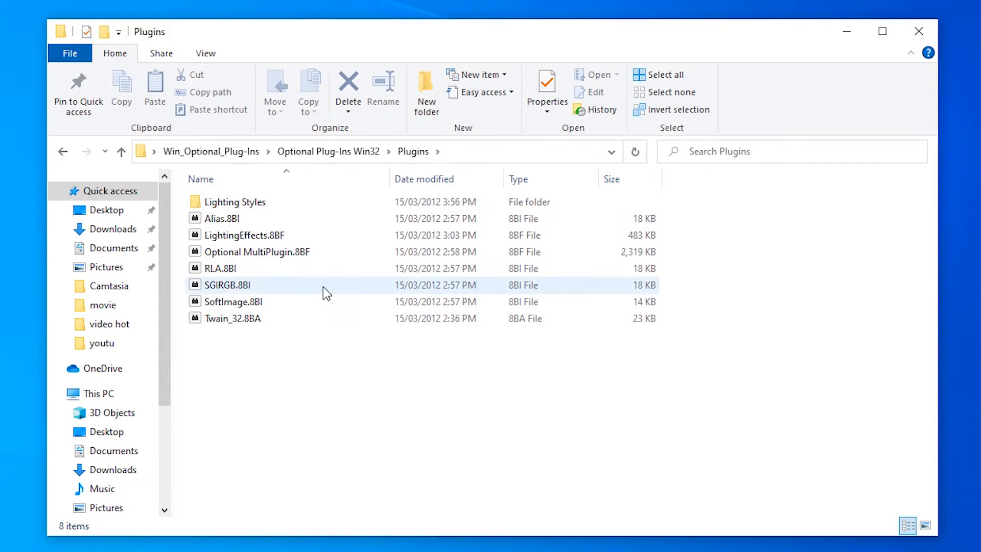
mouse_move(251, 324)
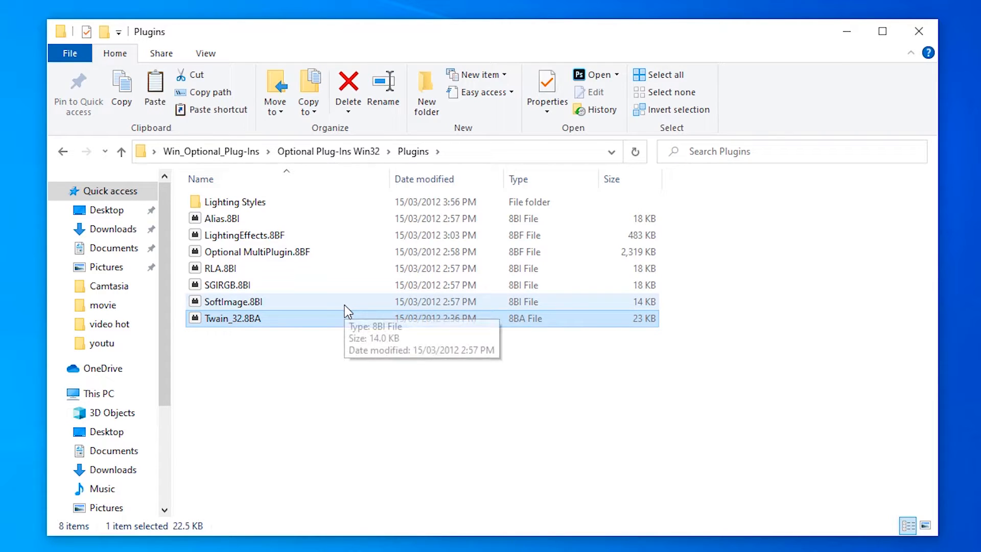
click(917, 31)
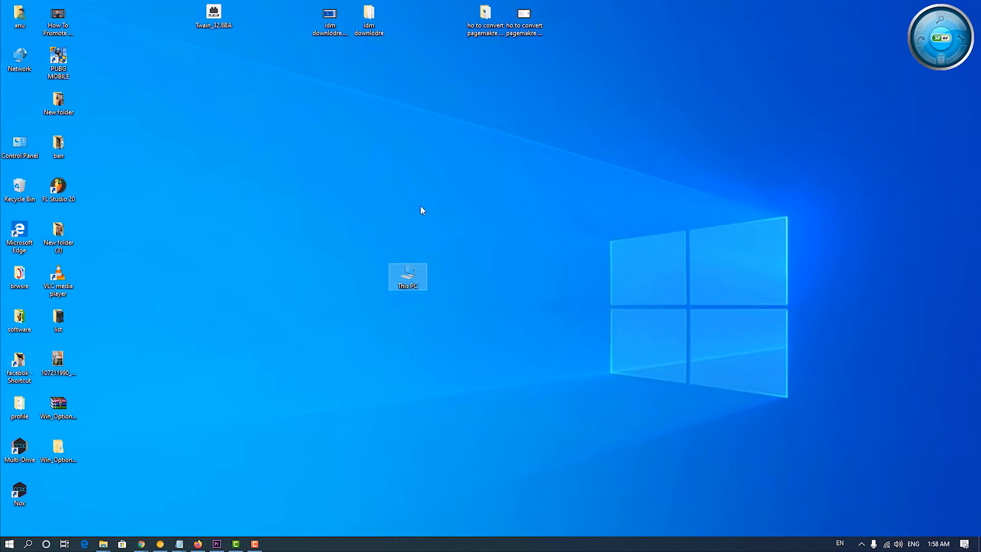
Close that window and bring File Explorer up at This PC.
click(408, 276)
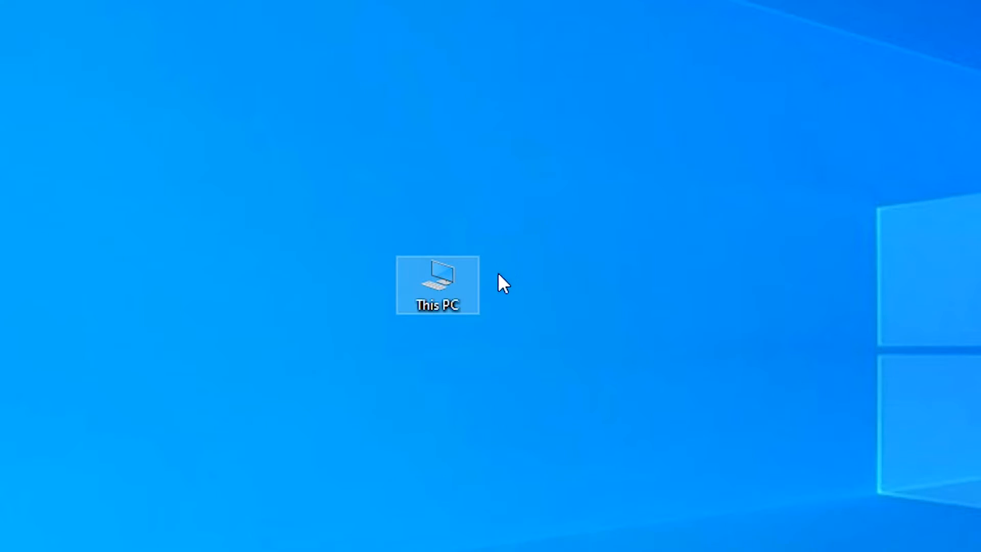
double_click(437, 285)
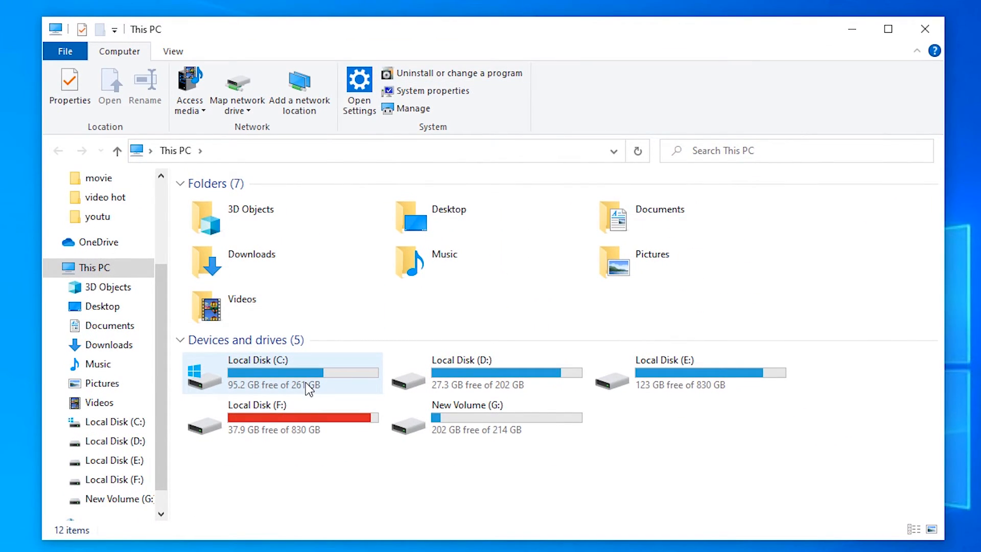
Paste Twain_32.8BA into C:\Program Files (x86)\Adobe\Adobe Photoshop CS6\Plug-ins, continuing past the Access Denied prompt.
double_click(257, 372)
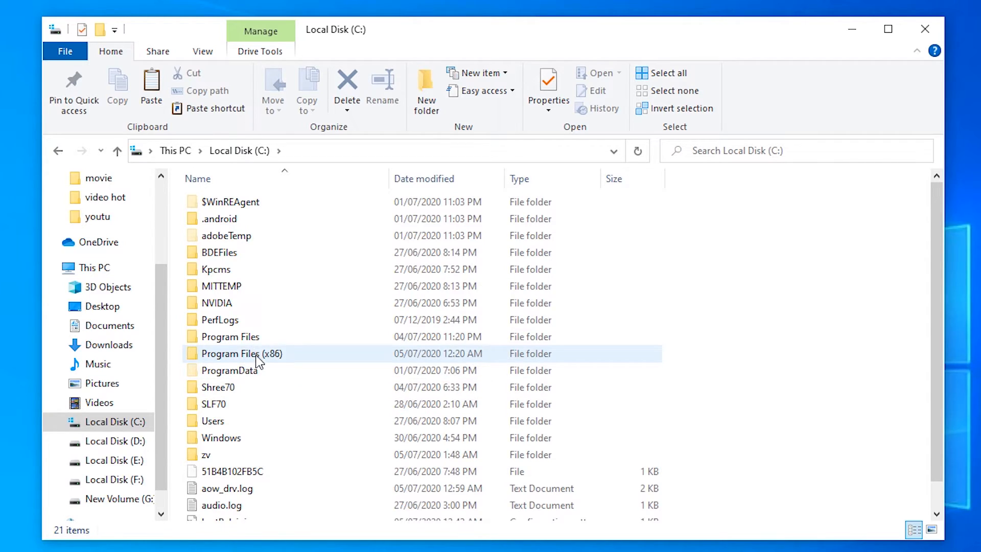
double_click(241, 354)
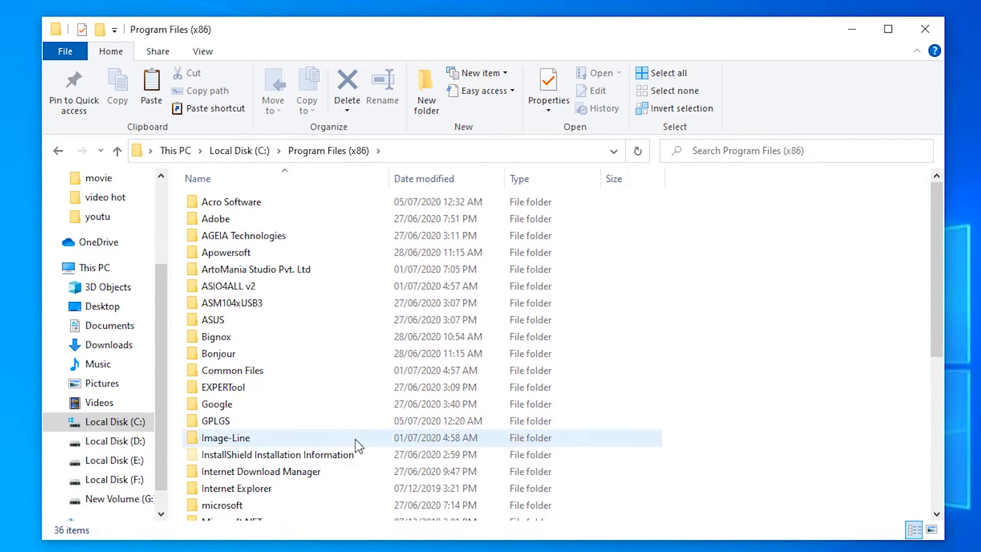
double_click(218, 218)
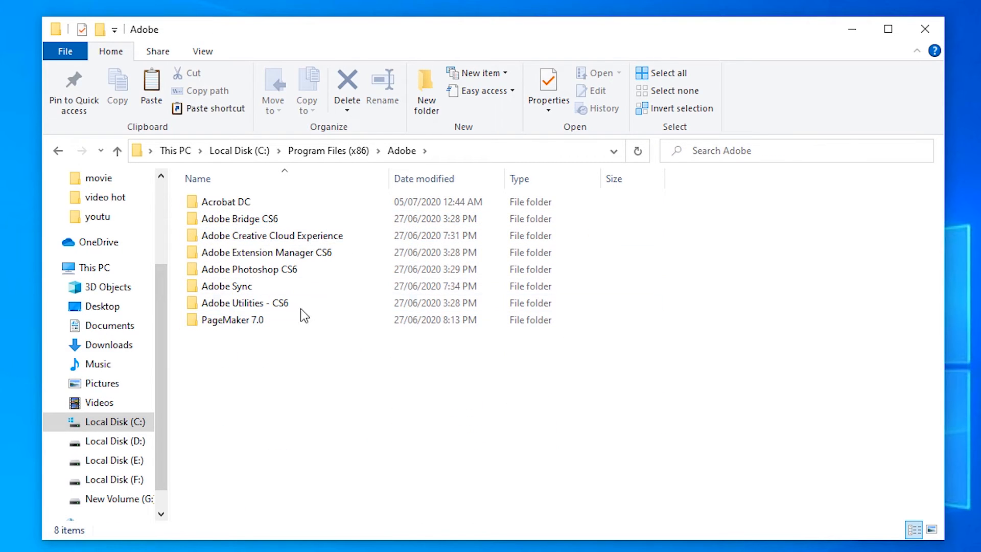
click(226, 286)
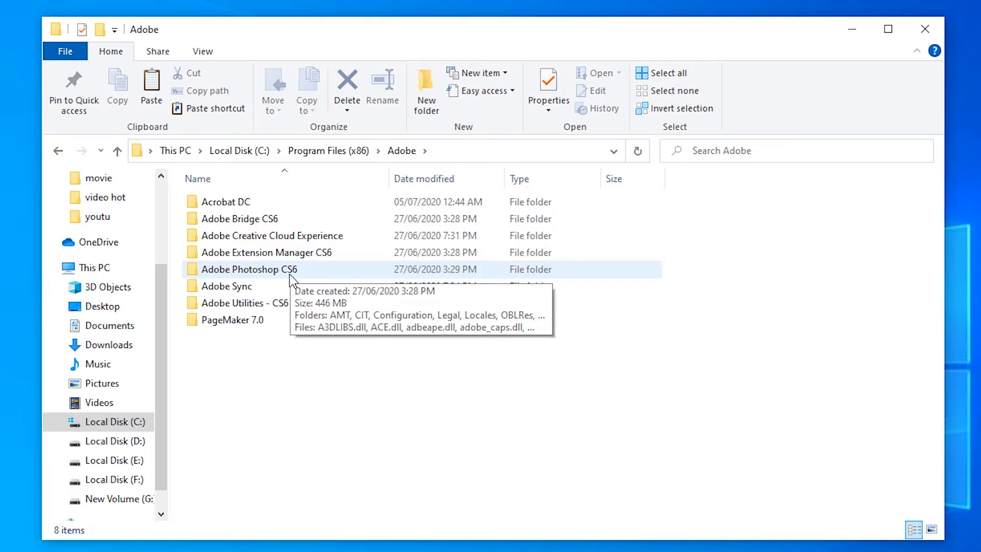
double_click(248, 269)
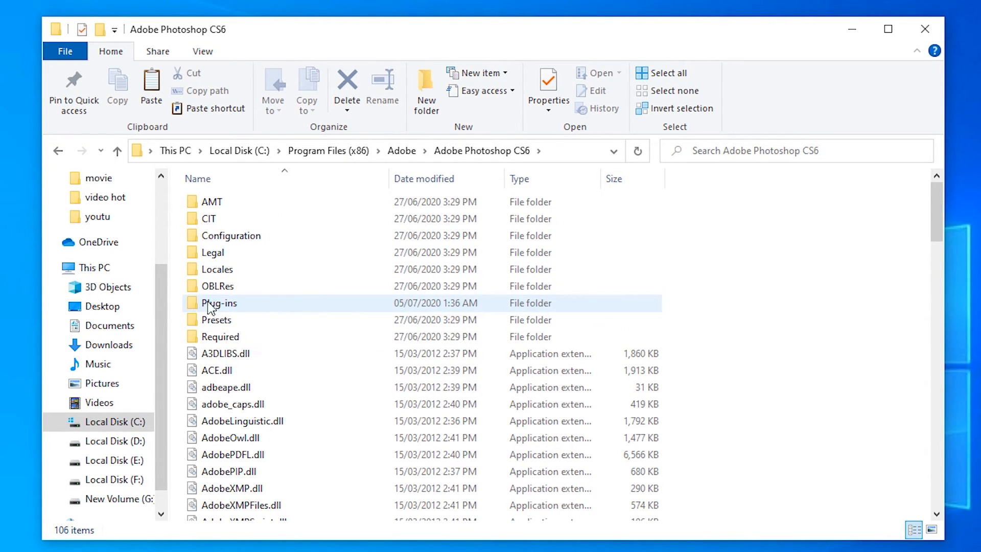
double_click(218, 302)
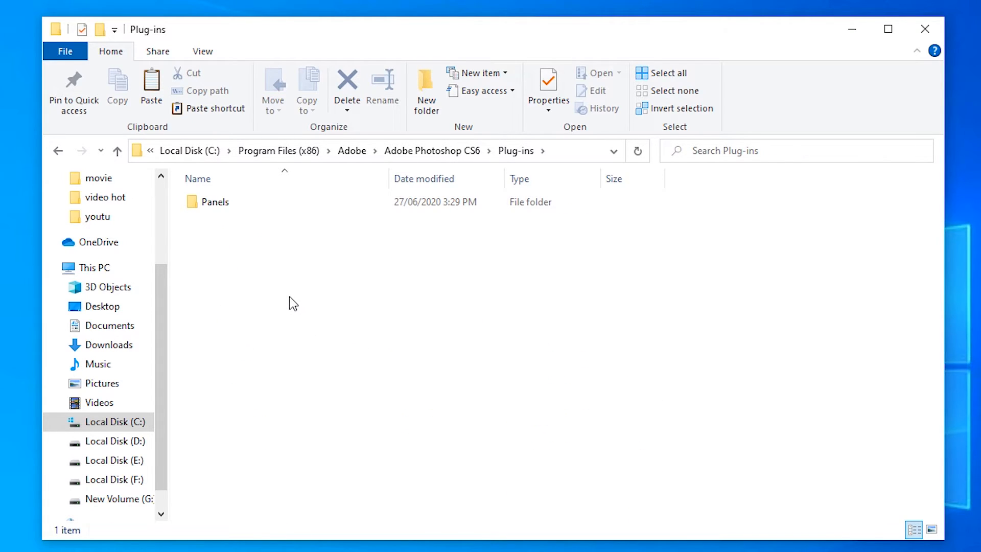
mouse_move(344, 412)
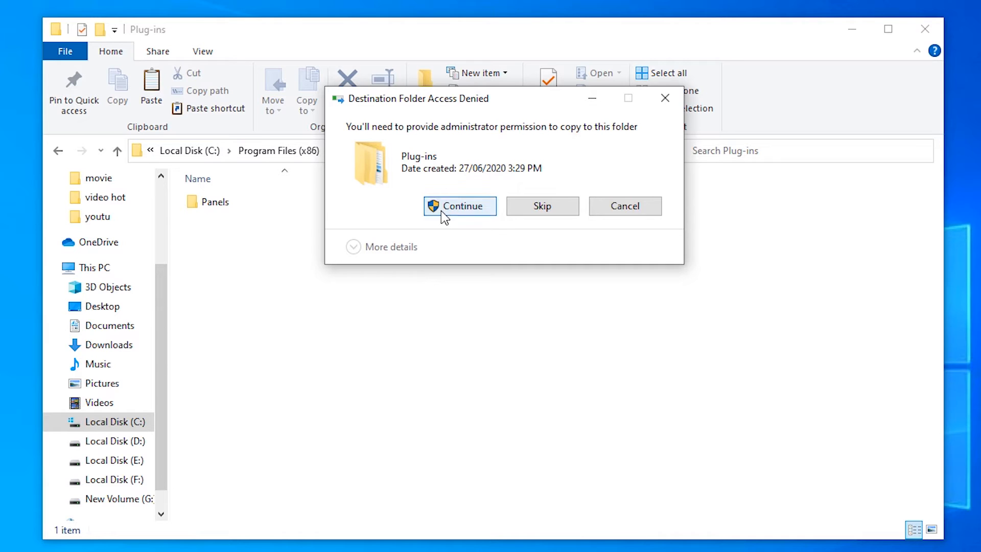
click(459, 205)
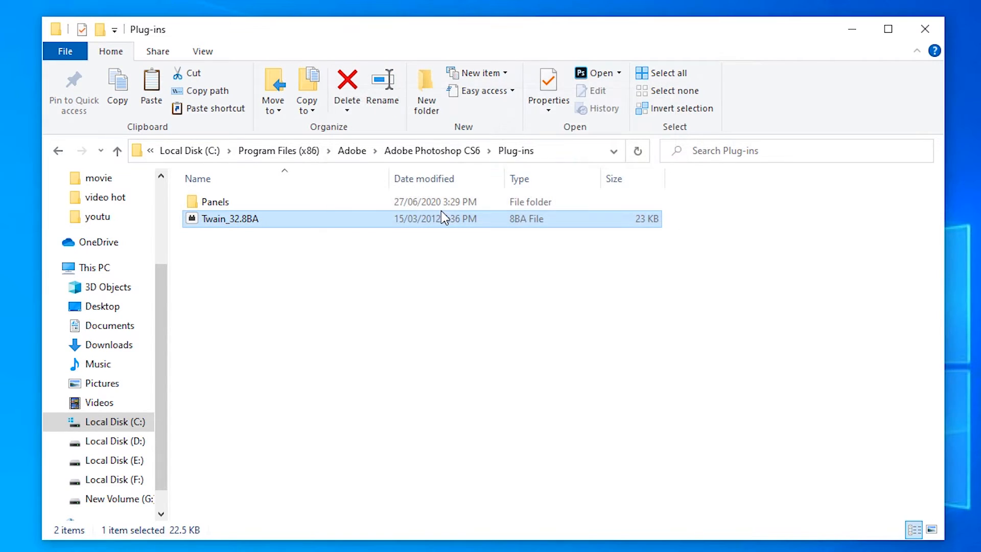
Close the Plug-ins window and relaunch Adobe Photoshop CS6 from the Start menu.
click(924, 29)
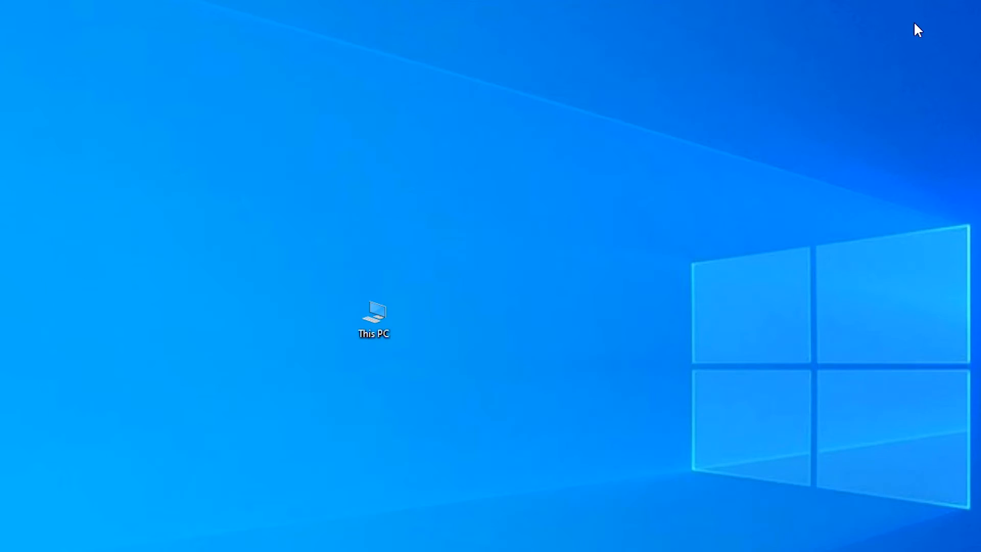
click(9, 541)
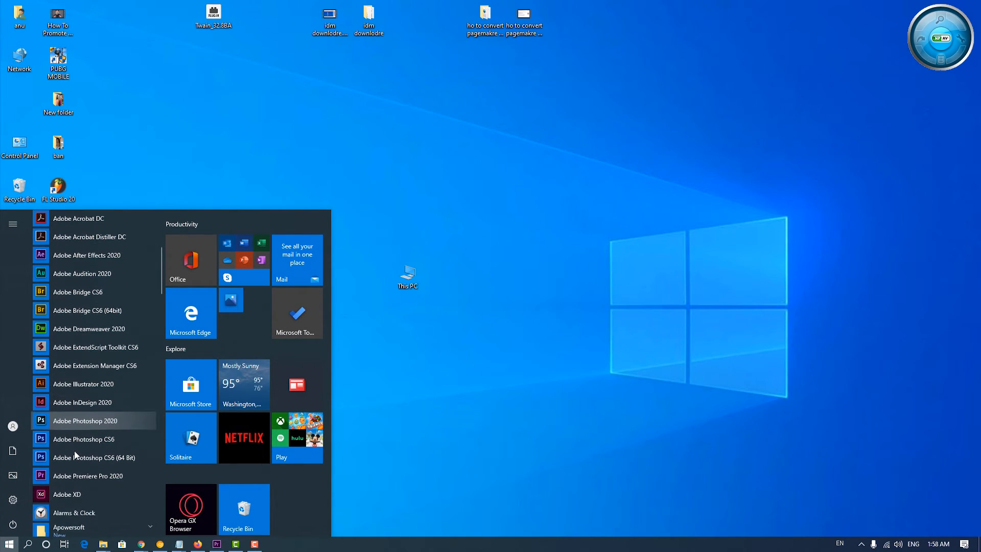
click(81, 438)
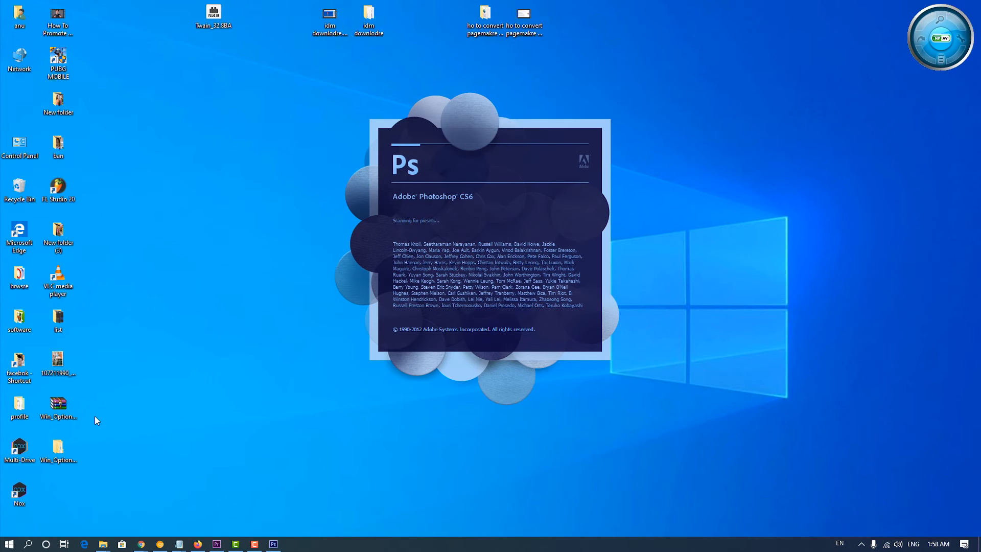